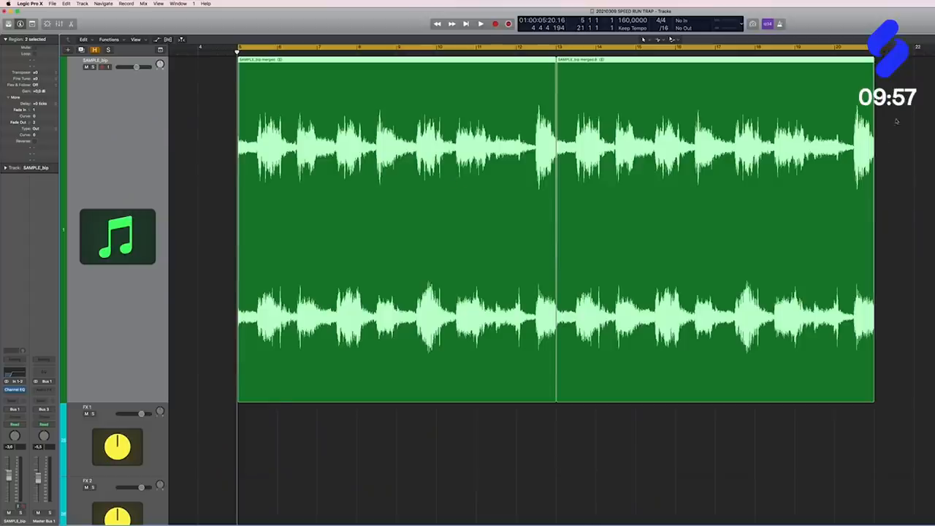
Insert RC-20 Retro Color and ElastiquePitch V2 in the piano track's Audio FX slots.
{"action": "left_click", "coordinate": [480, 24]}
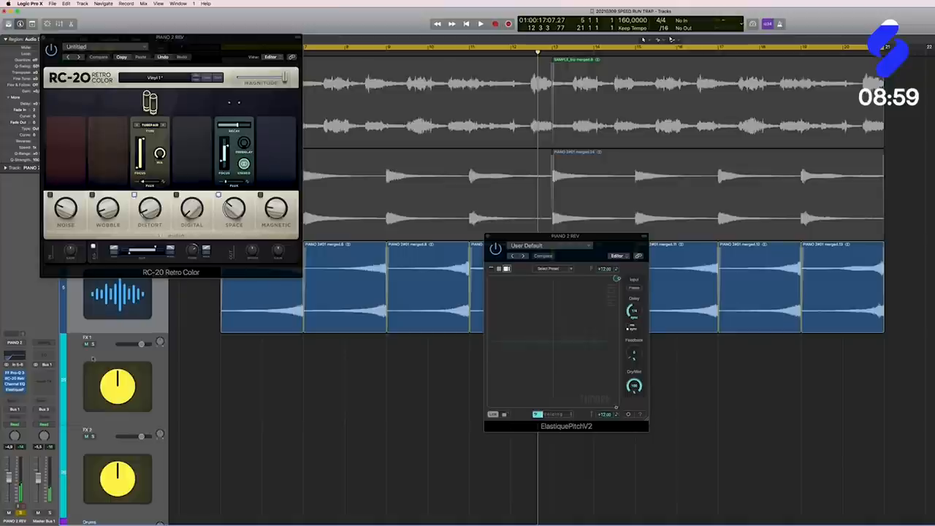
{"action": "left_click", "coordinate": [479, 23]}
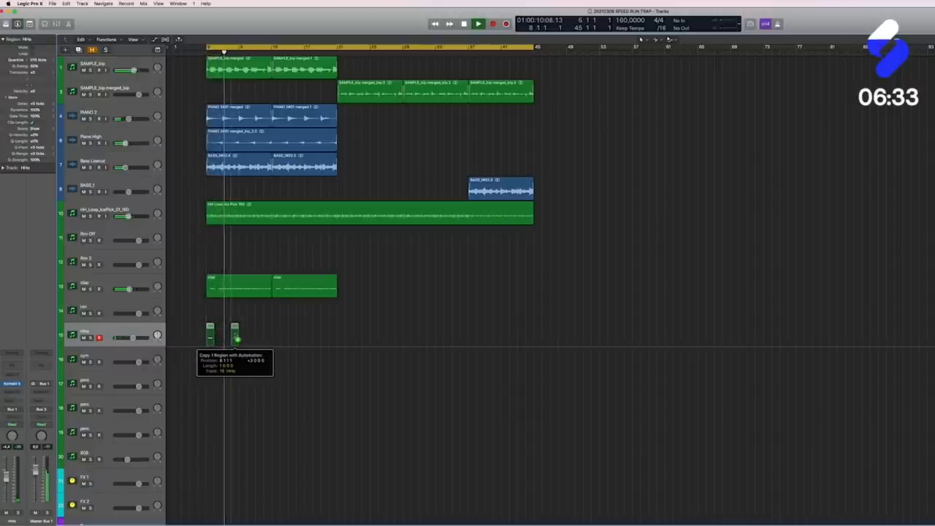
Copy the short drum hit further along its track and select the next empty drum track.
{"action": "left_click_drag", "start_coordinate": [234, 333], "coordinate": [276, 333]}
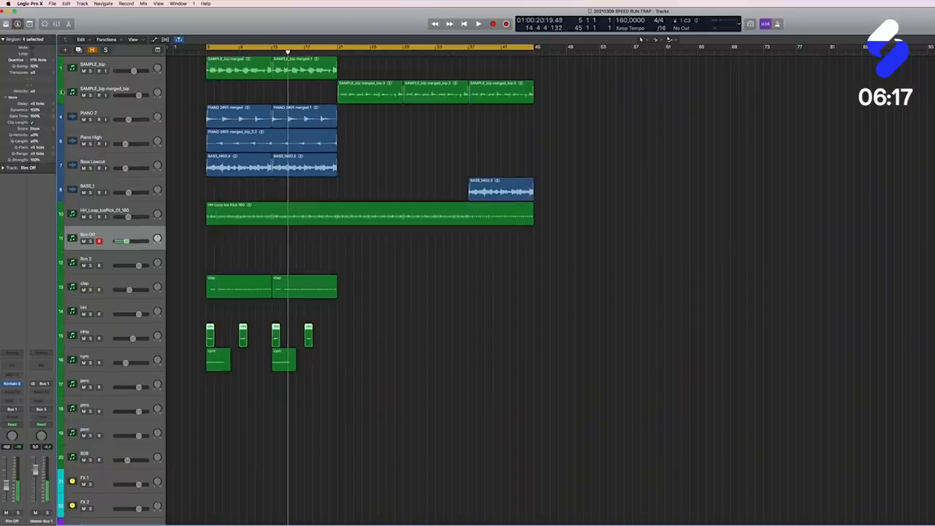
{"action": "left_click", "coordinate": [477, 23]}
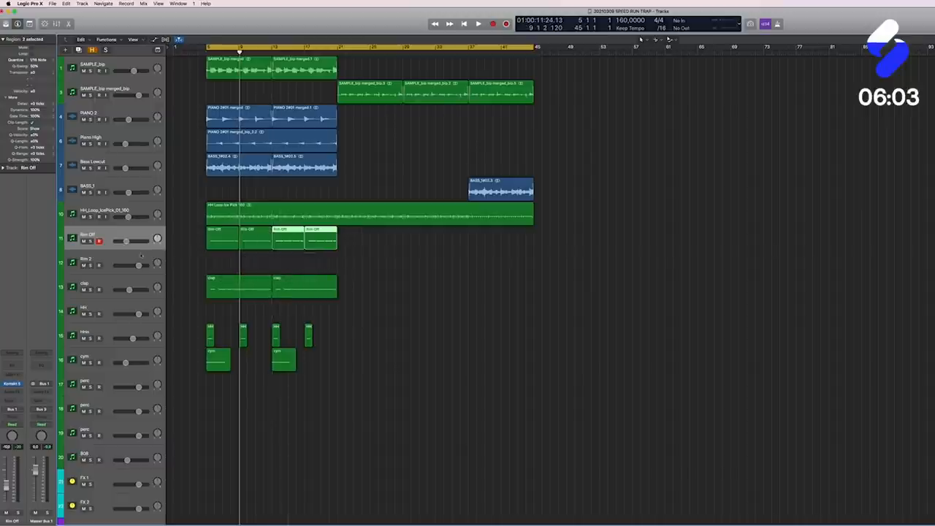
Add a row of regions to the next drum track and create a MIDI region in the Piano Roll.
{"action": "left_click", "coordinate": [72, 262]}
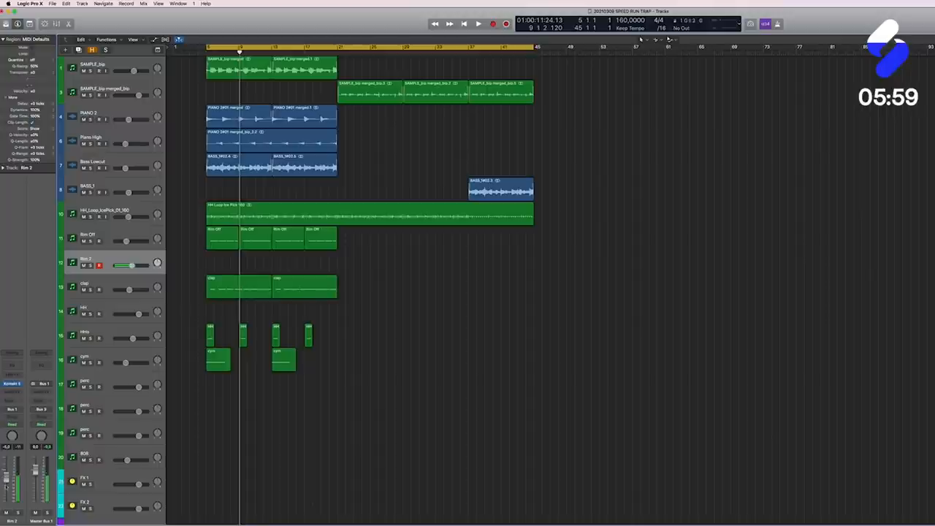
{"action": "left_click", "coordinate": [478, 23]}
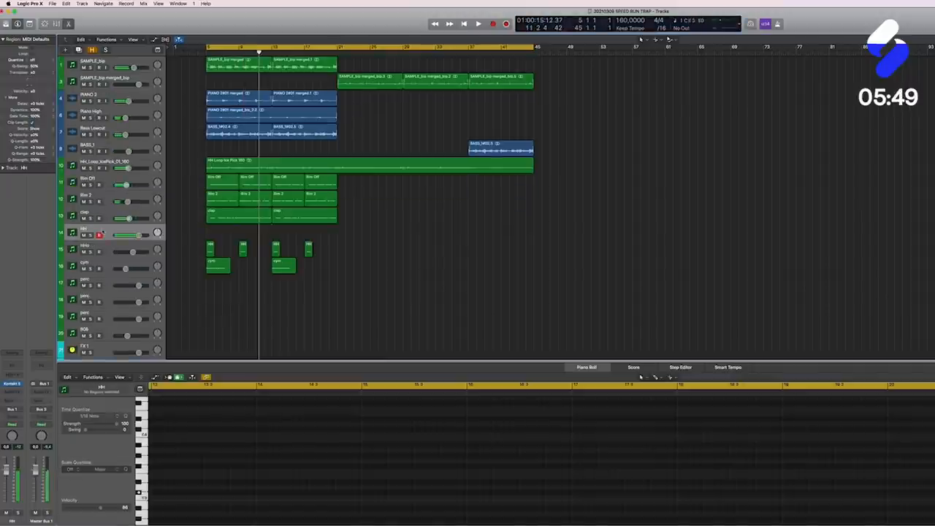
{"action": "left_click", "coordinate": [478, 23]}
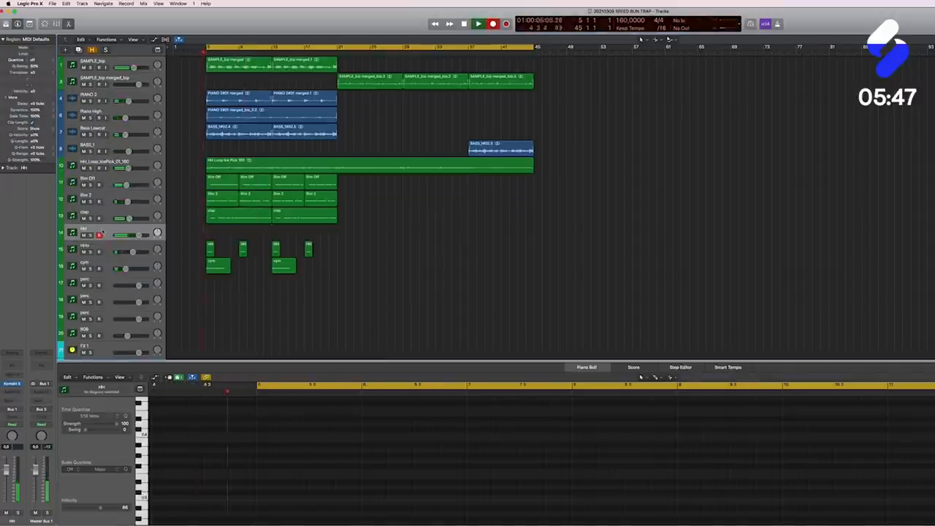